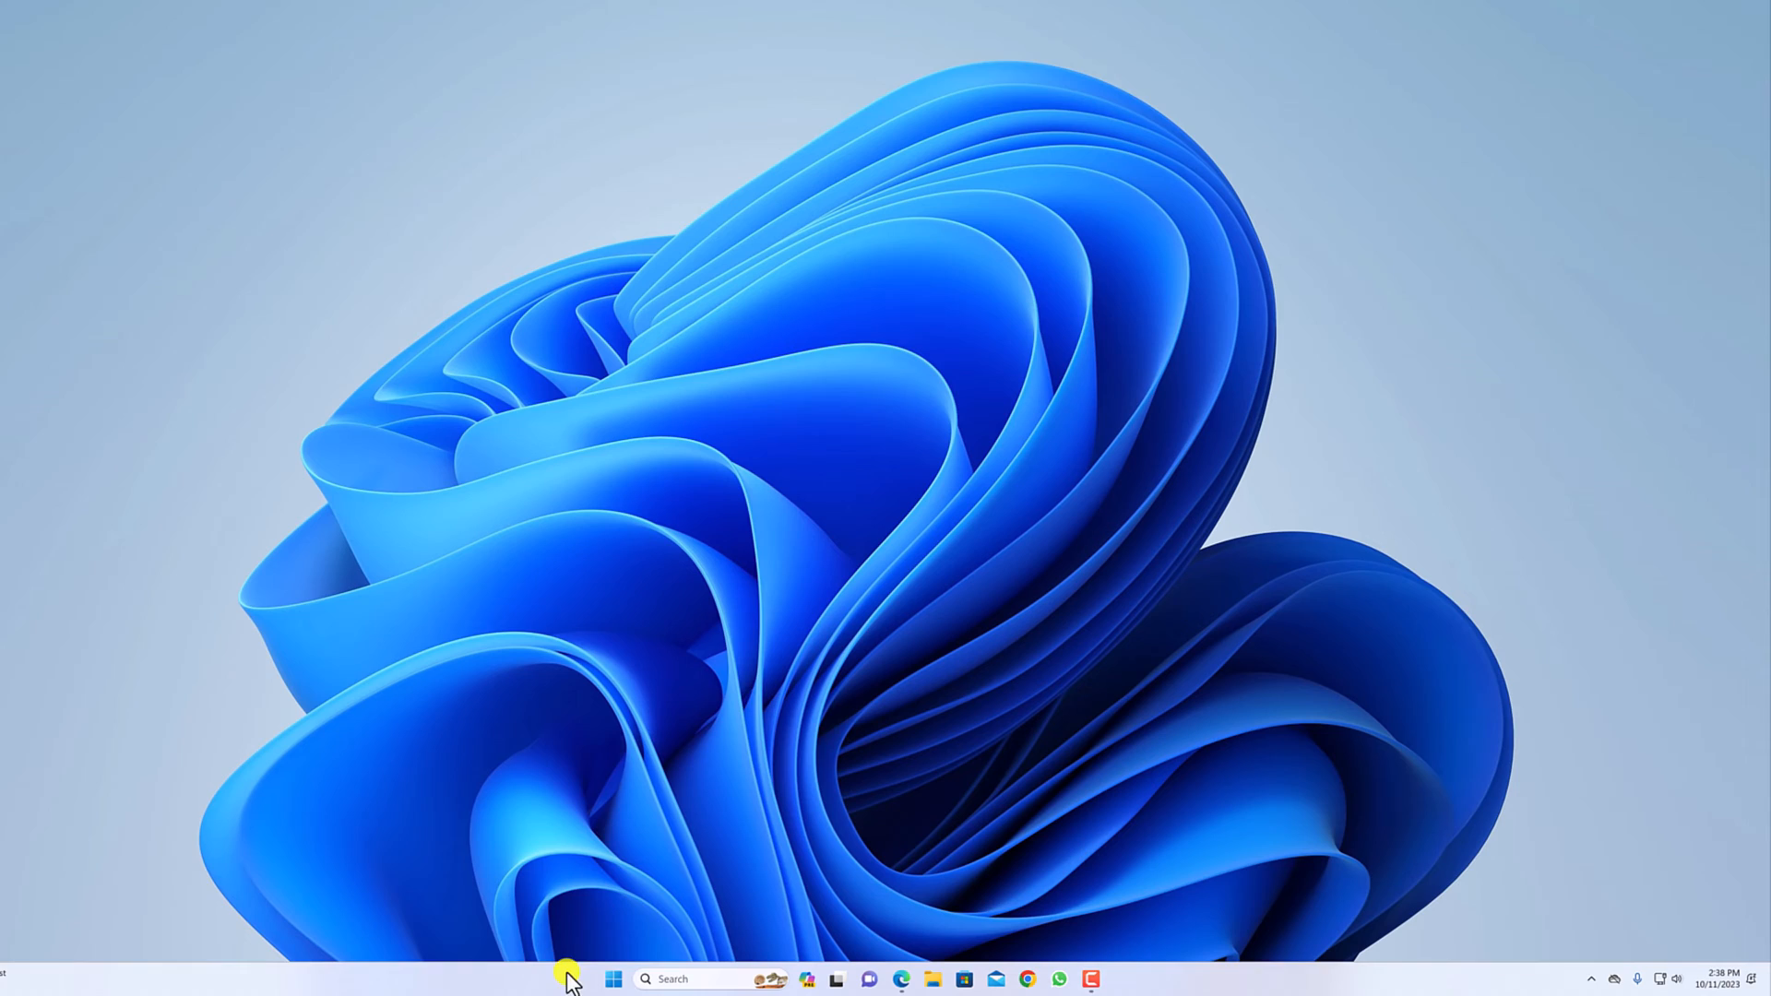
Launch the Settings app from the Start button's right-click Power User menu
right_click(612, 977)
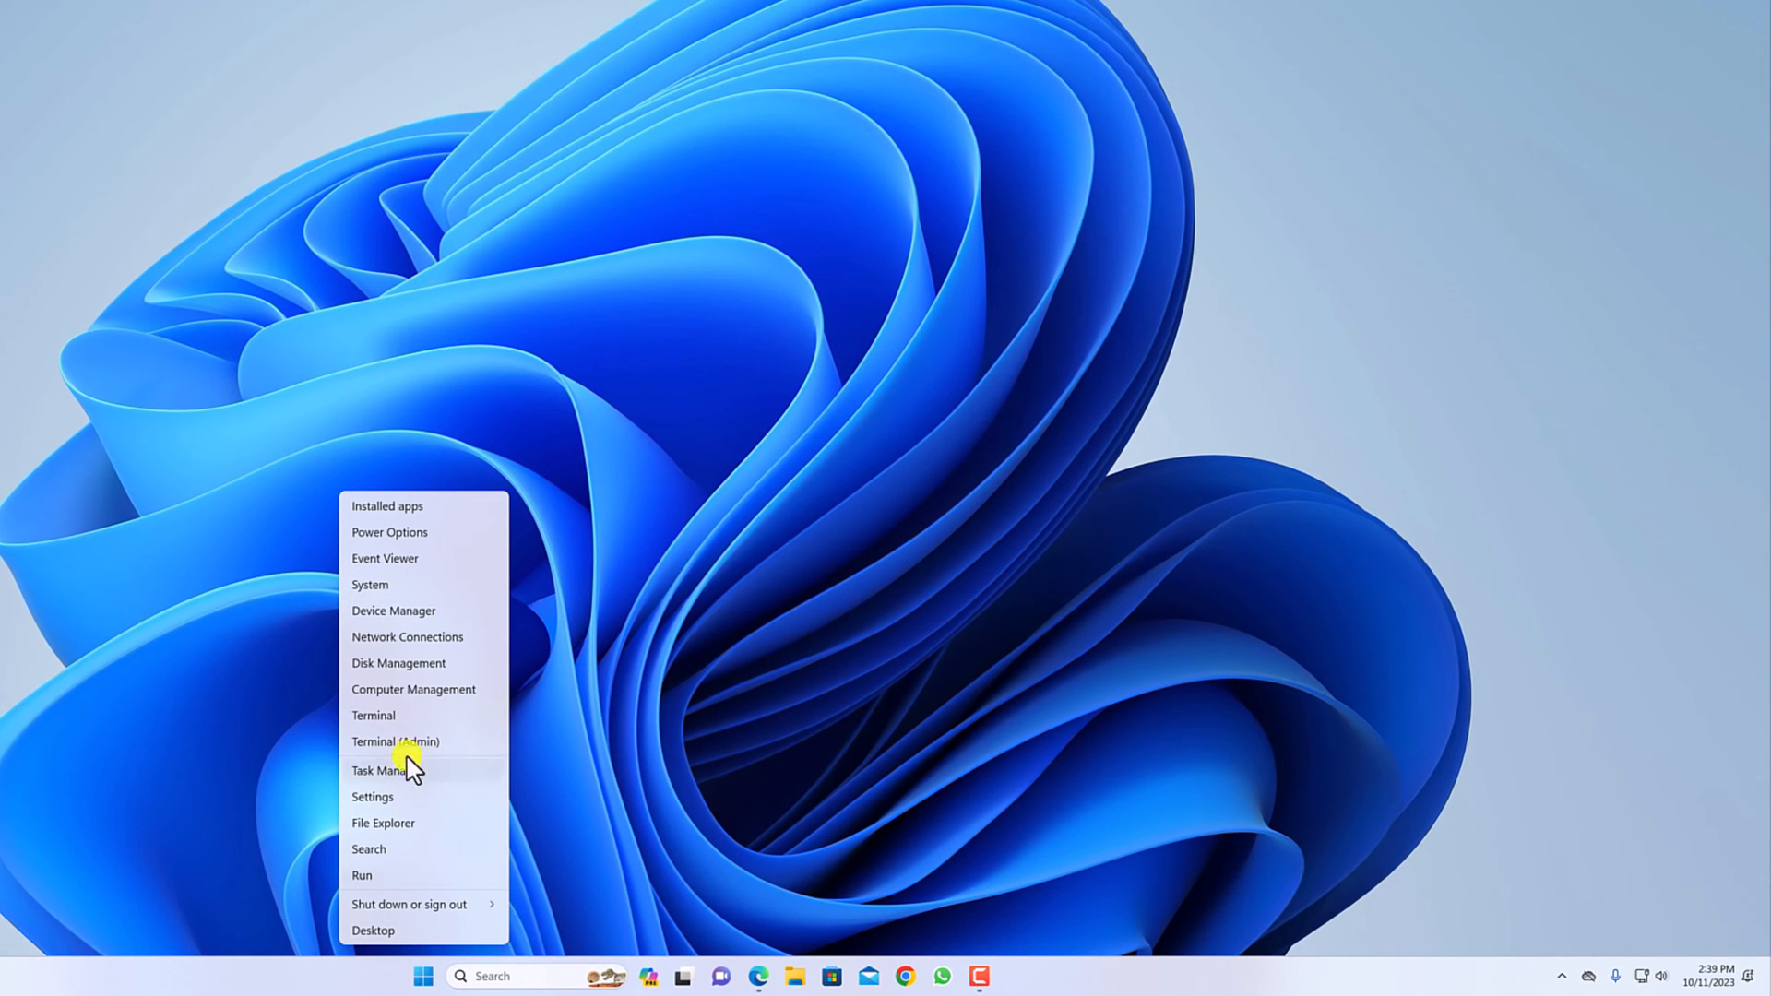
mouse_move(419, 820)
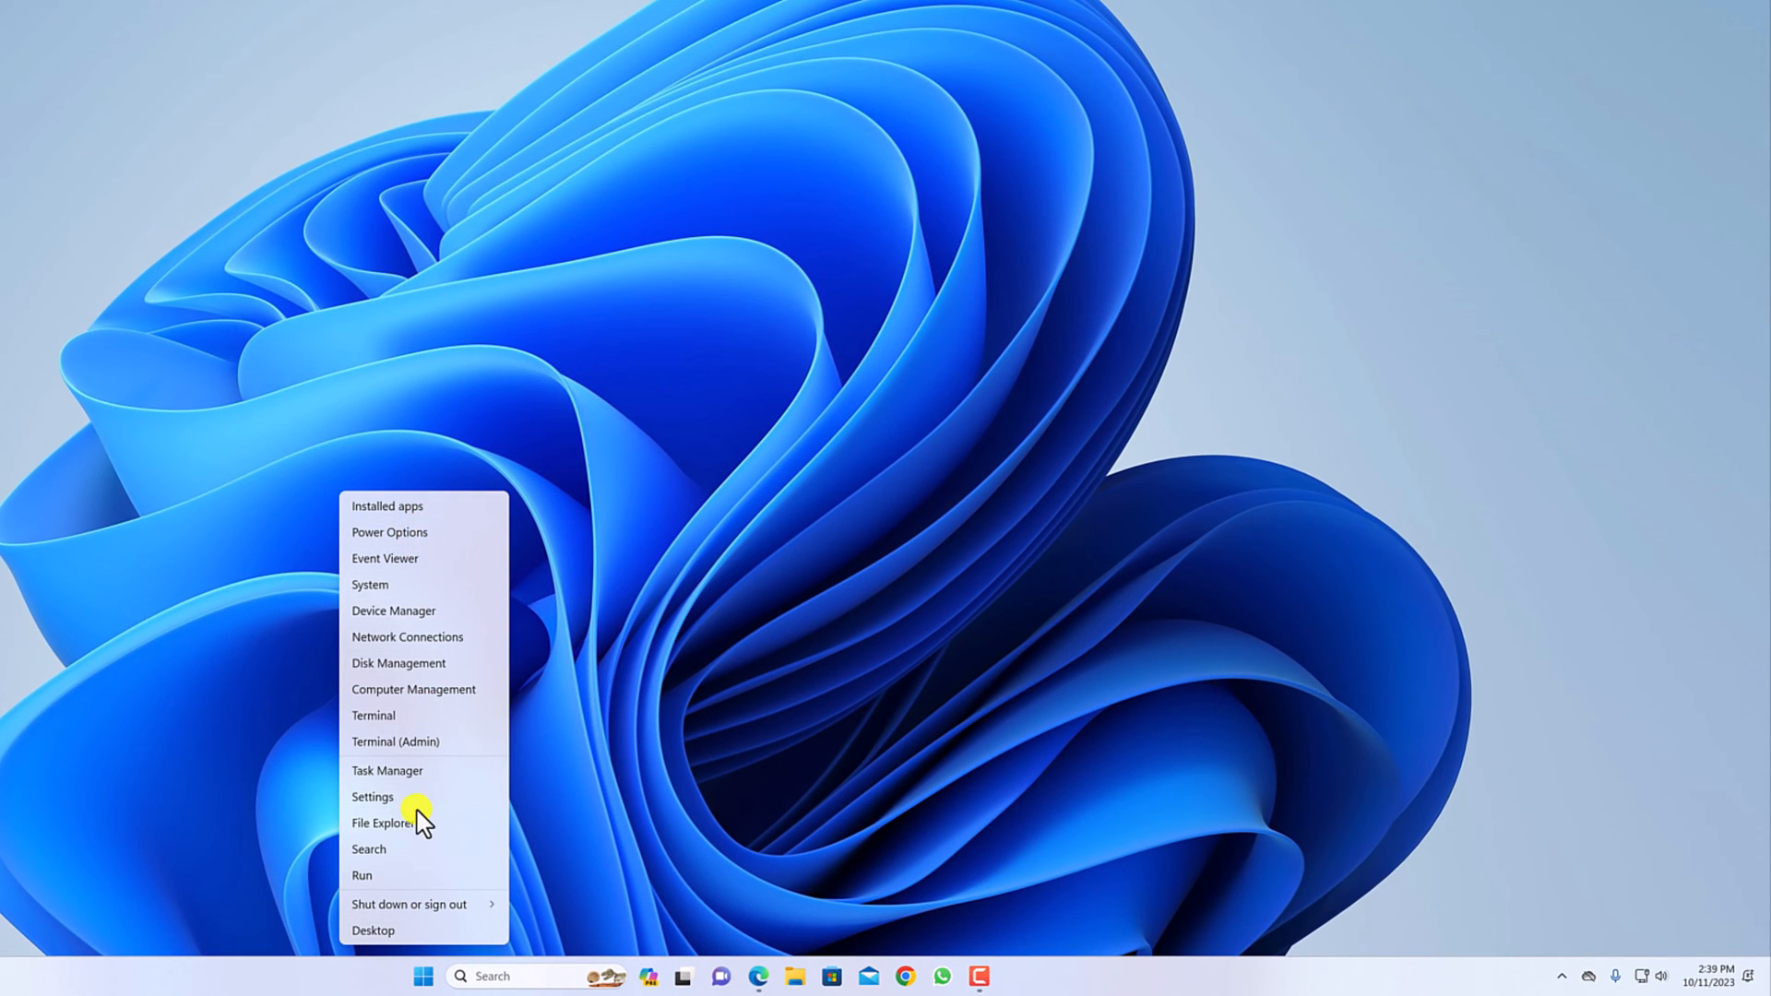
left_click(372, 797)
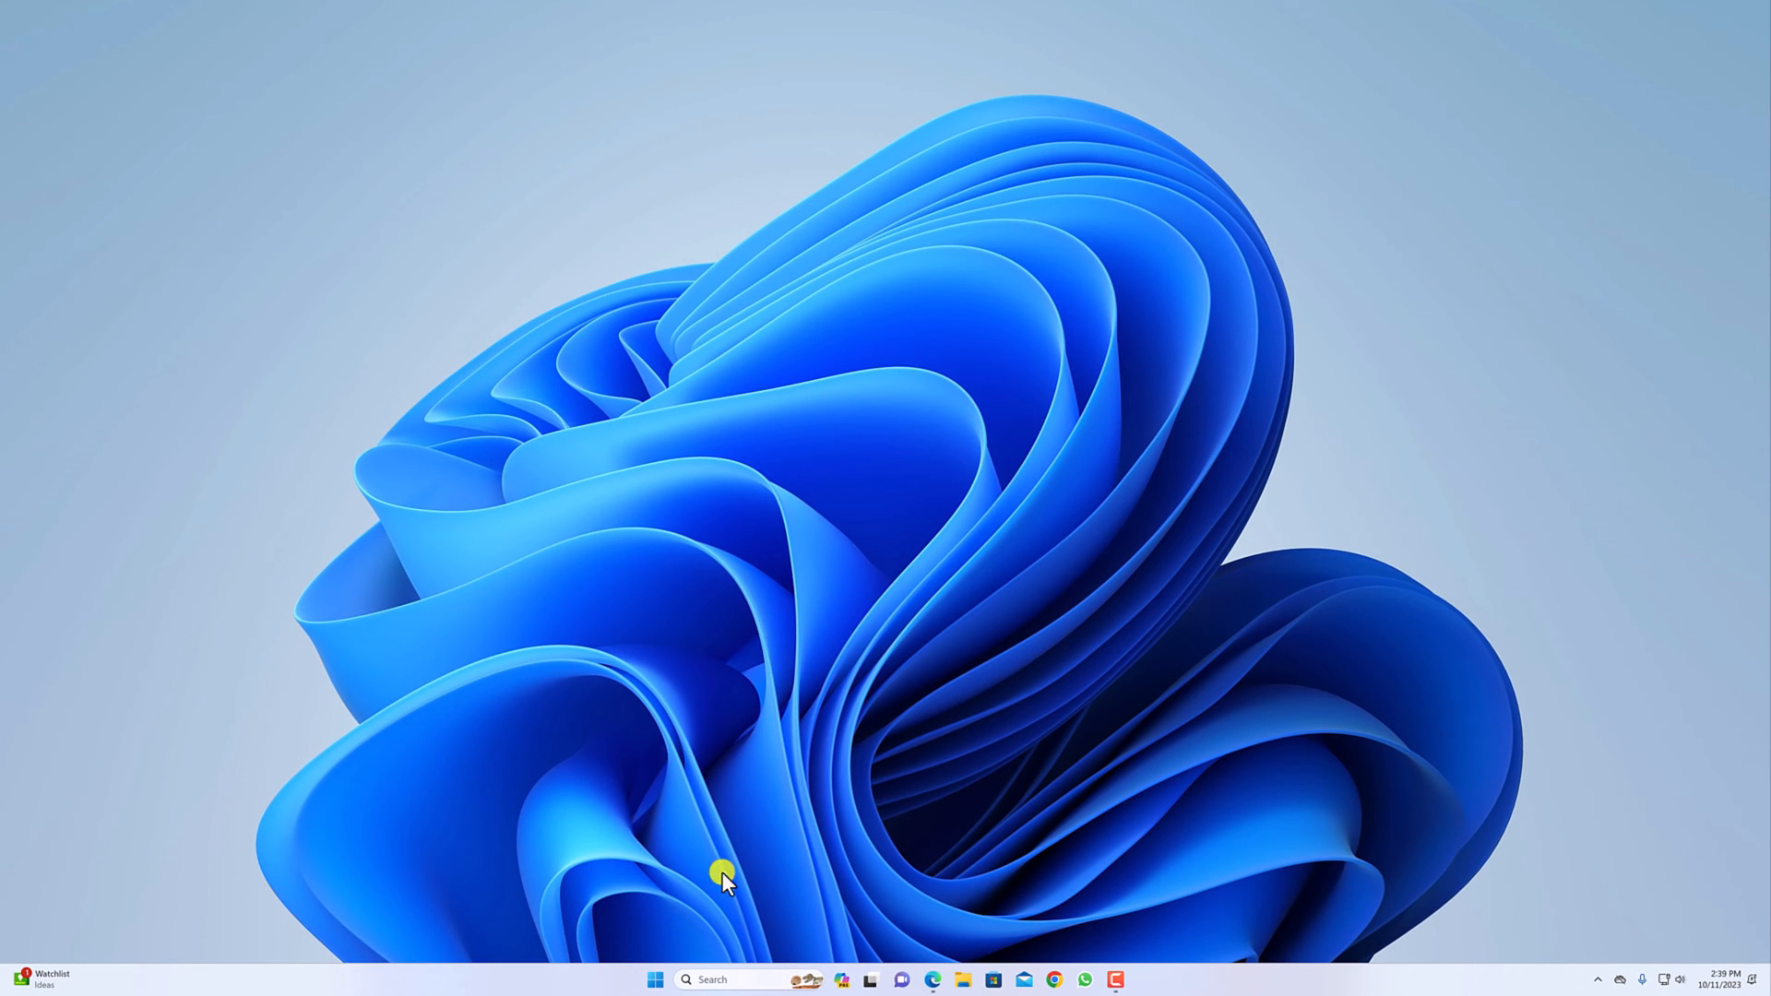
Search Start for 'settings' and open the Settings app to its Home page
left_click(655, 980)
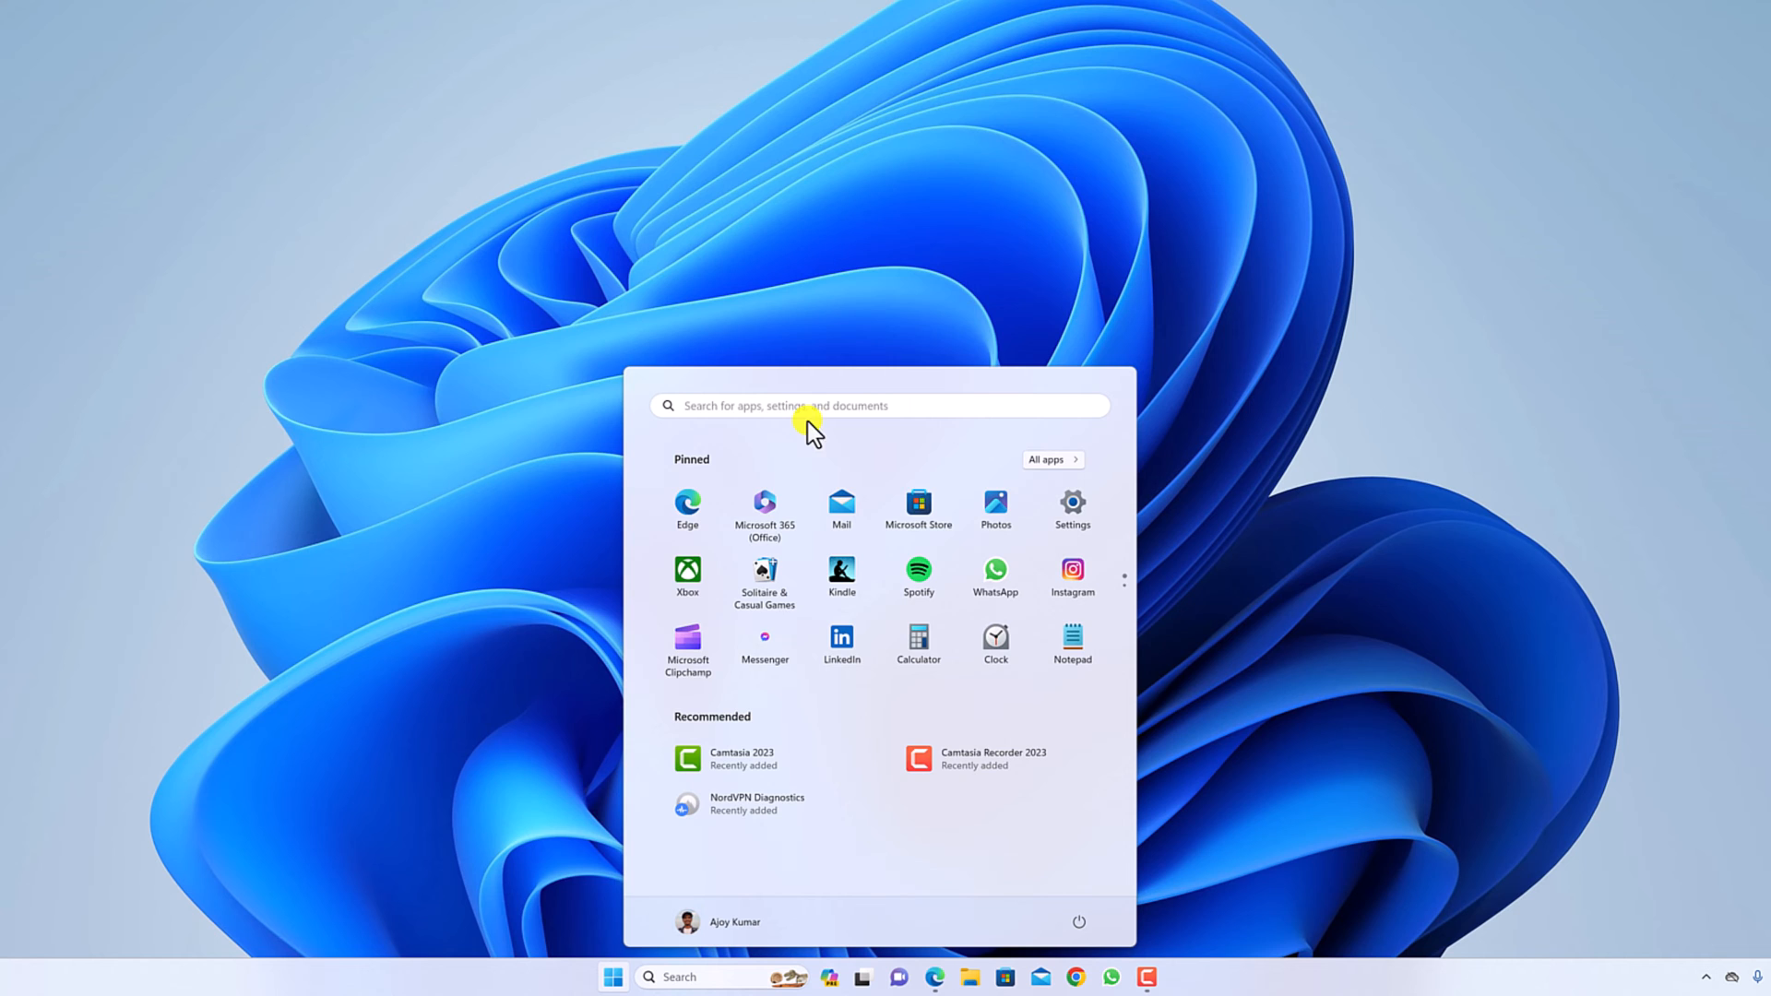
type("settings")
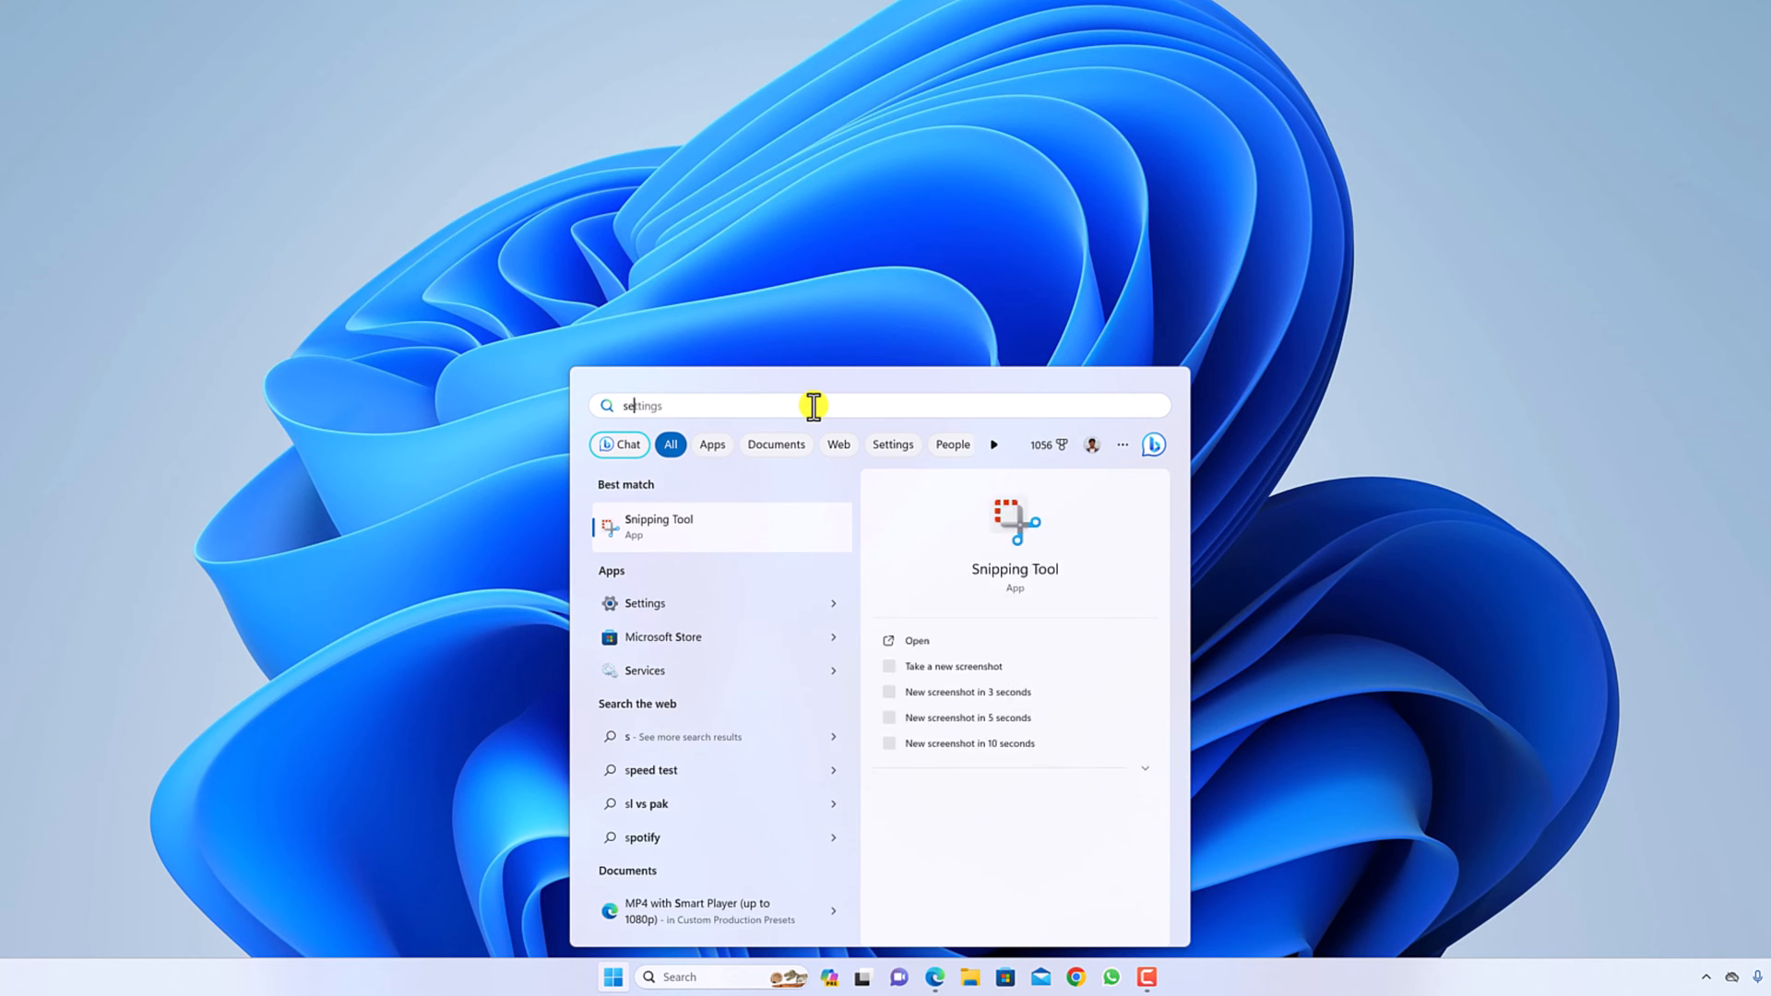
type("setting")
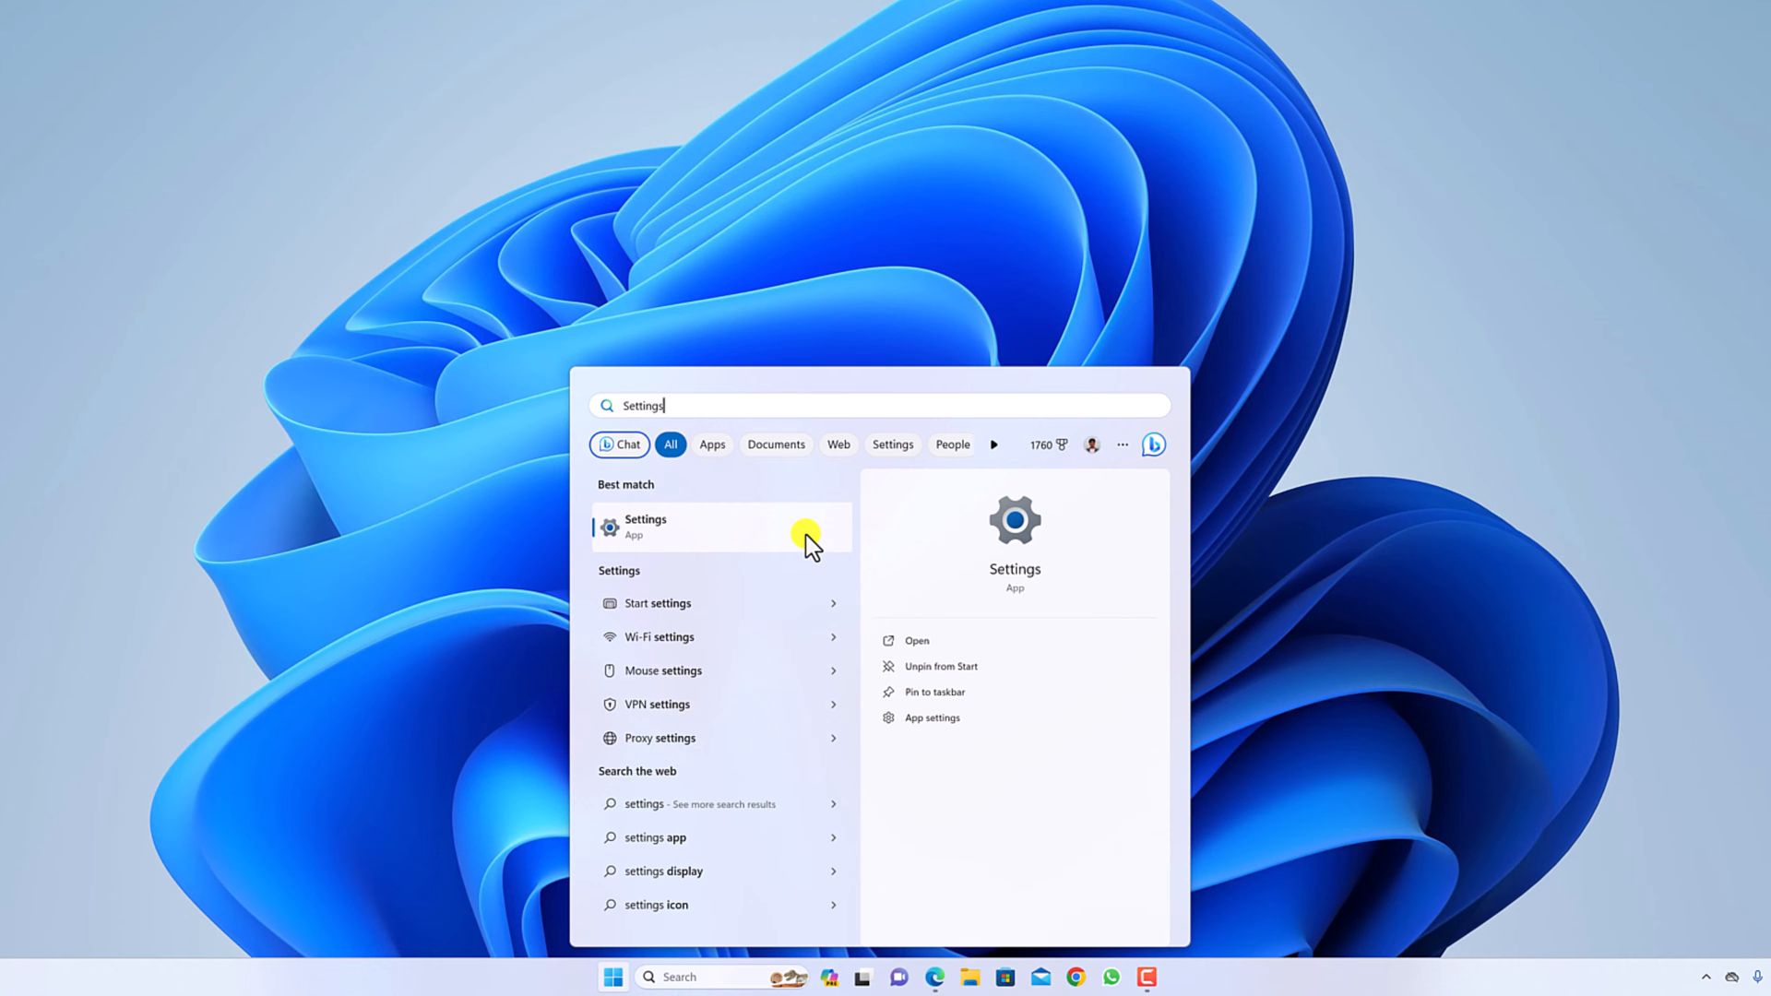
mouse_move(917, 640)
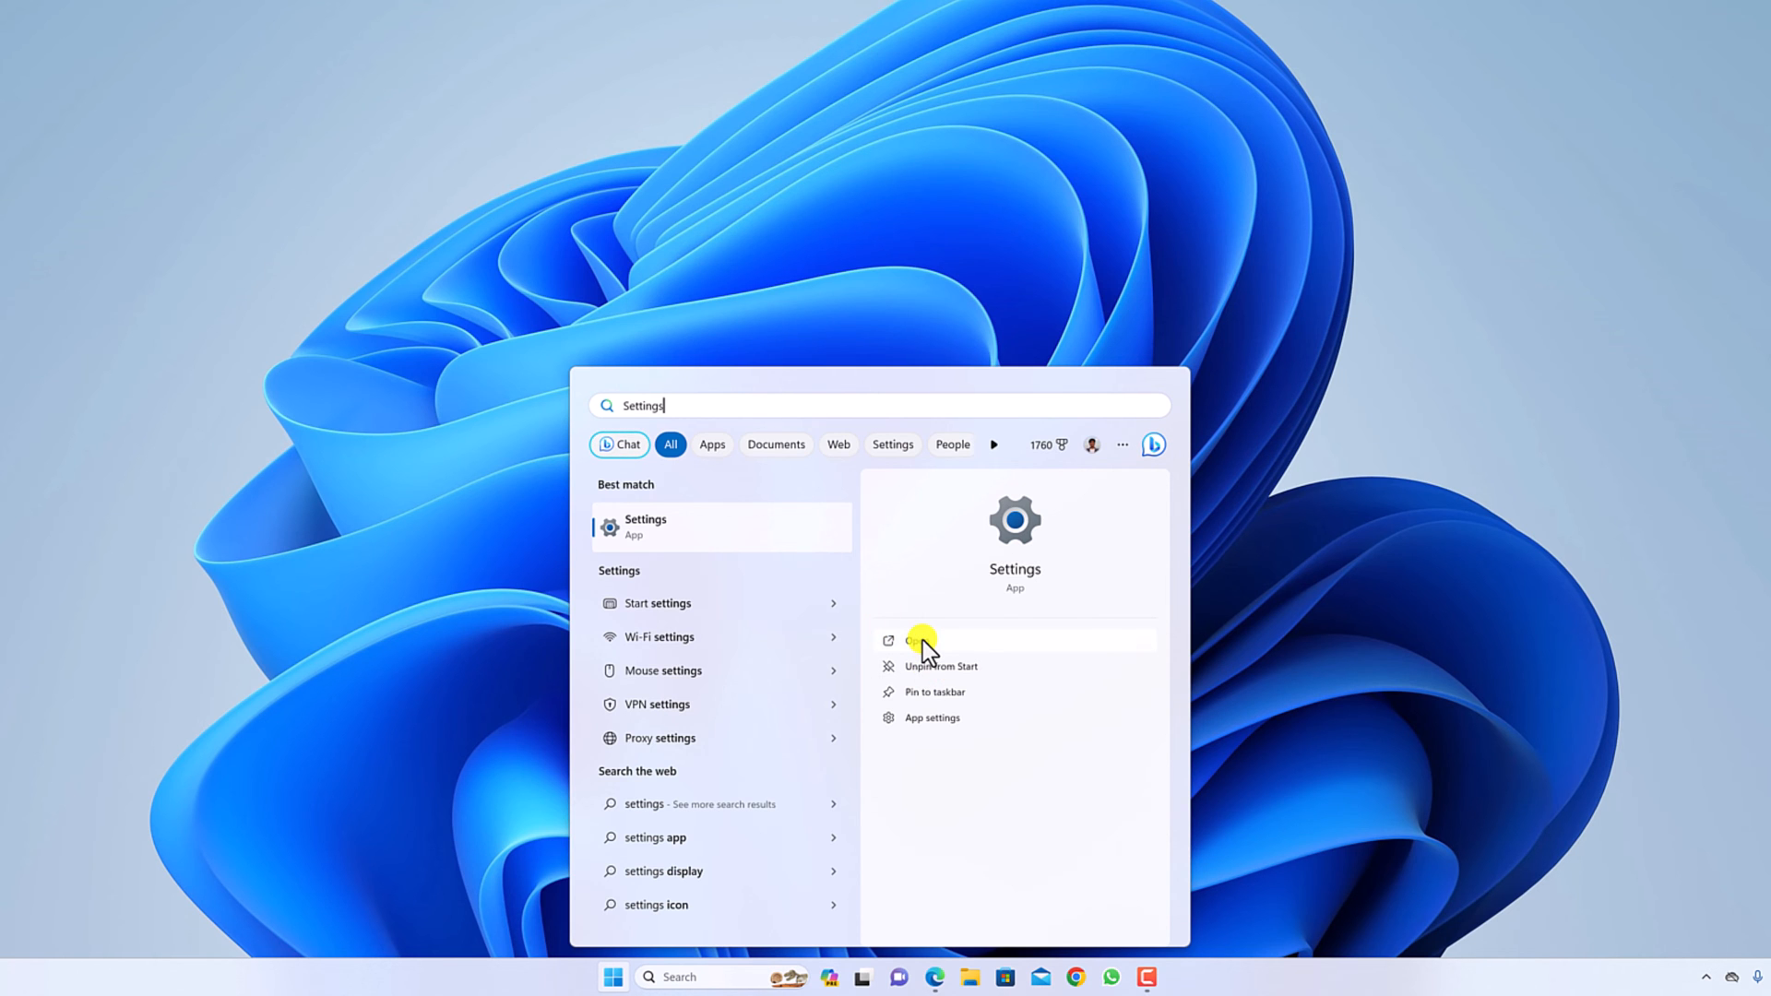
left_click(915, 640)
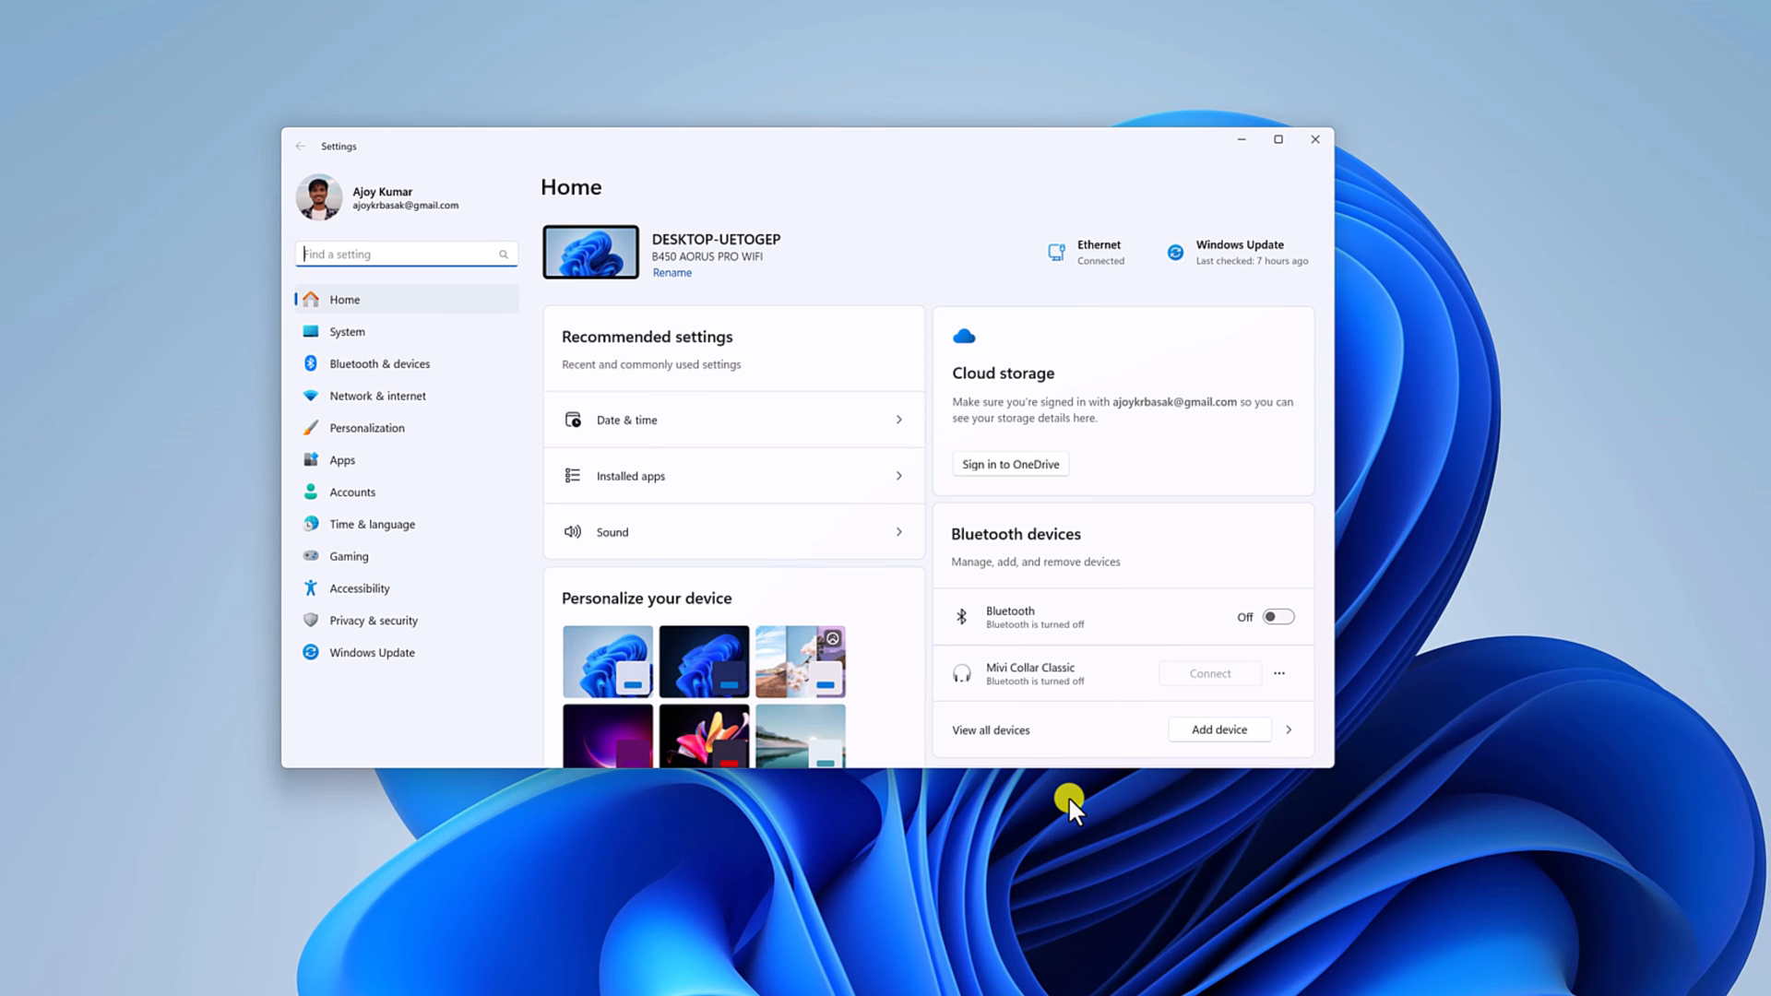
mouse_move(1241, 212)
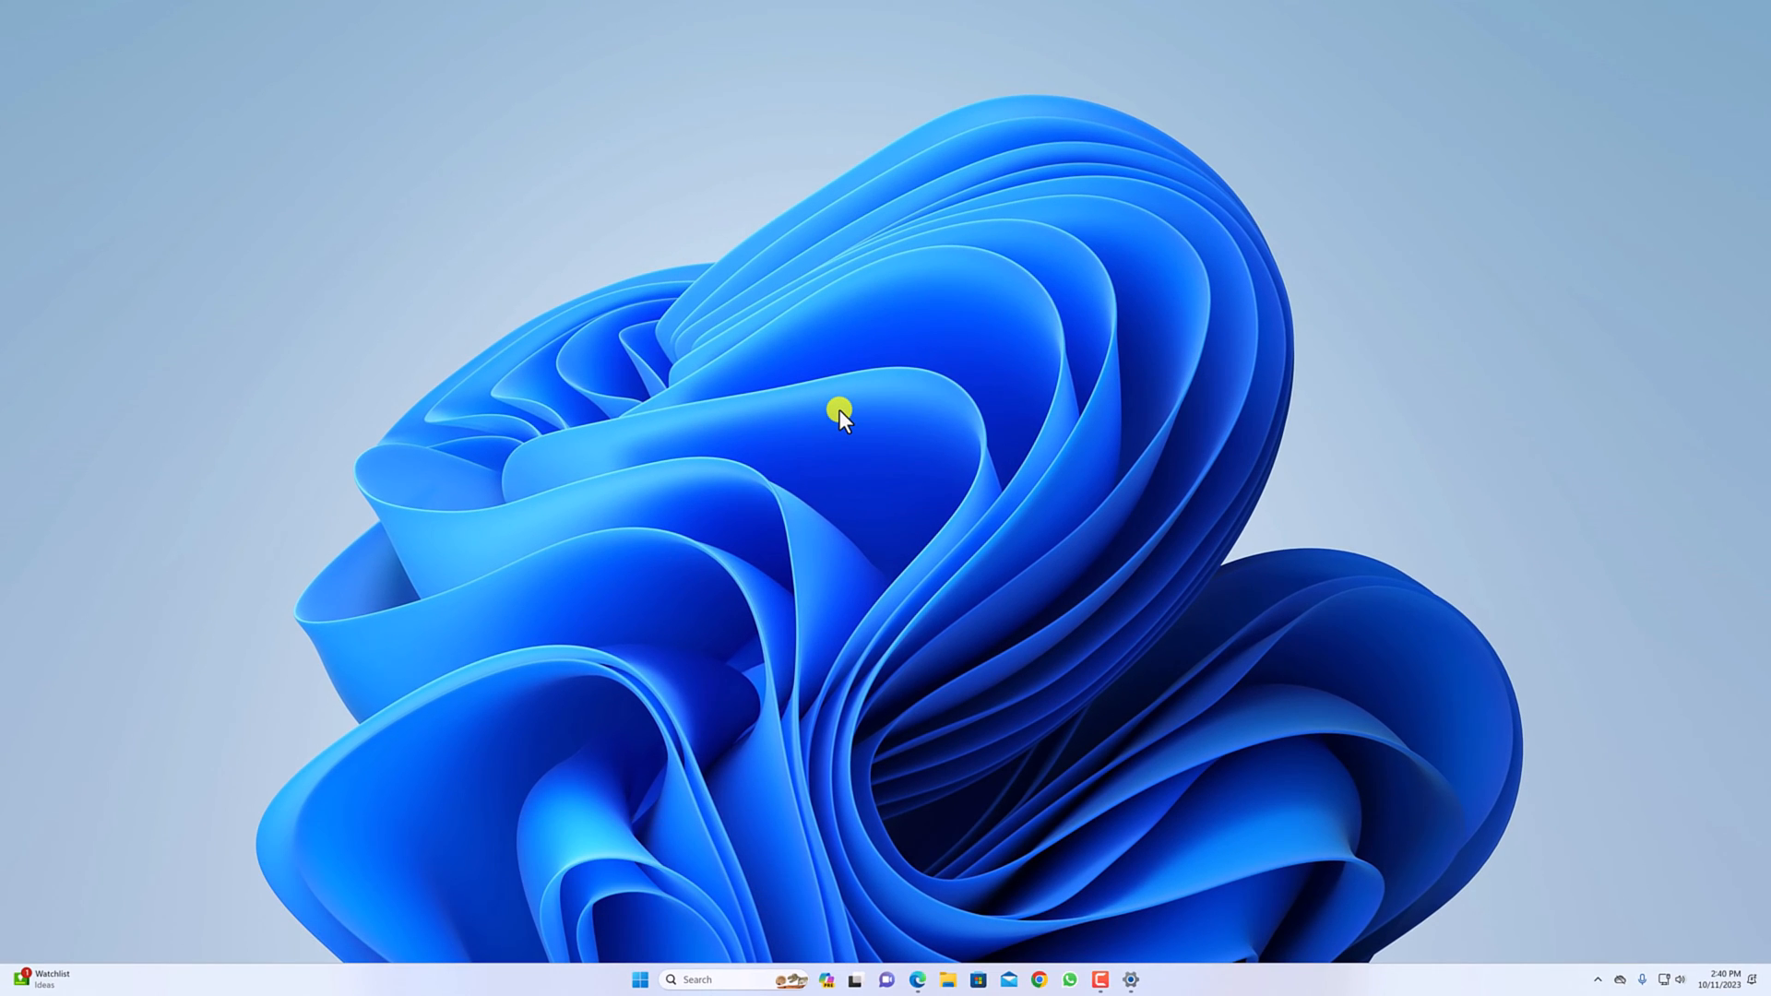
key("Win+I")
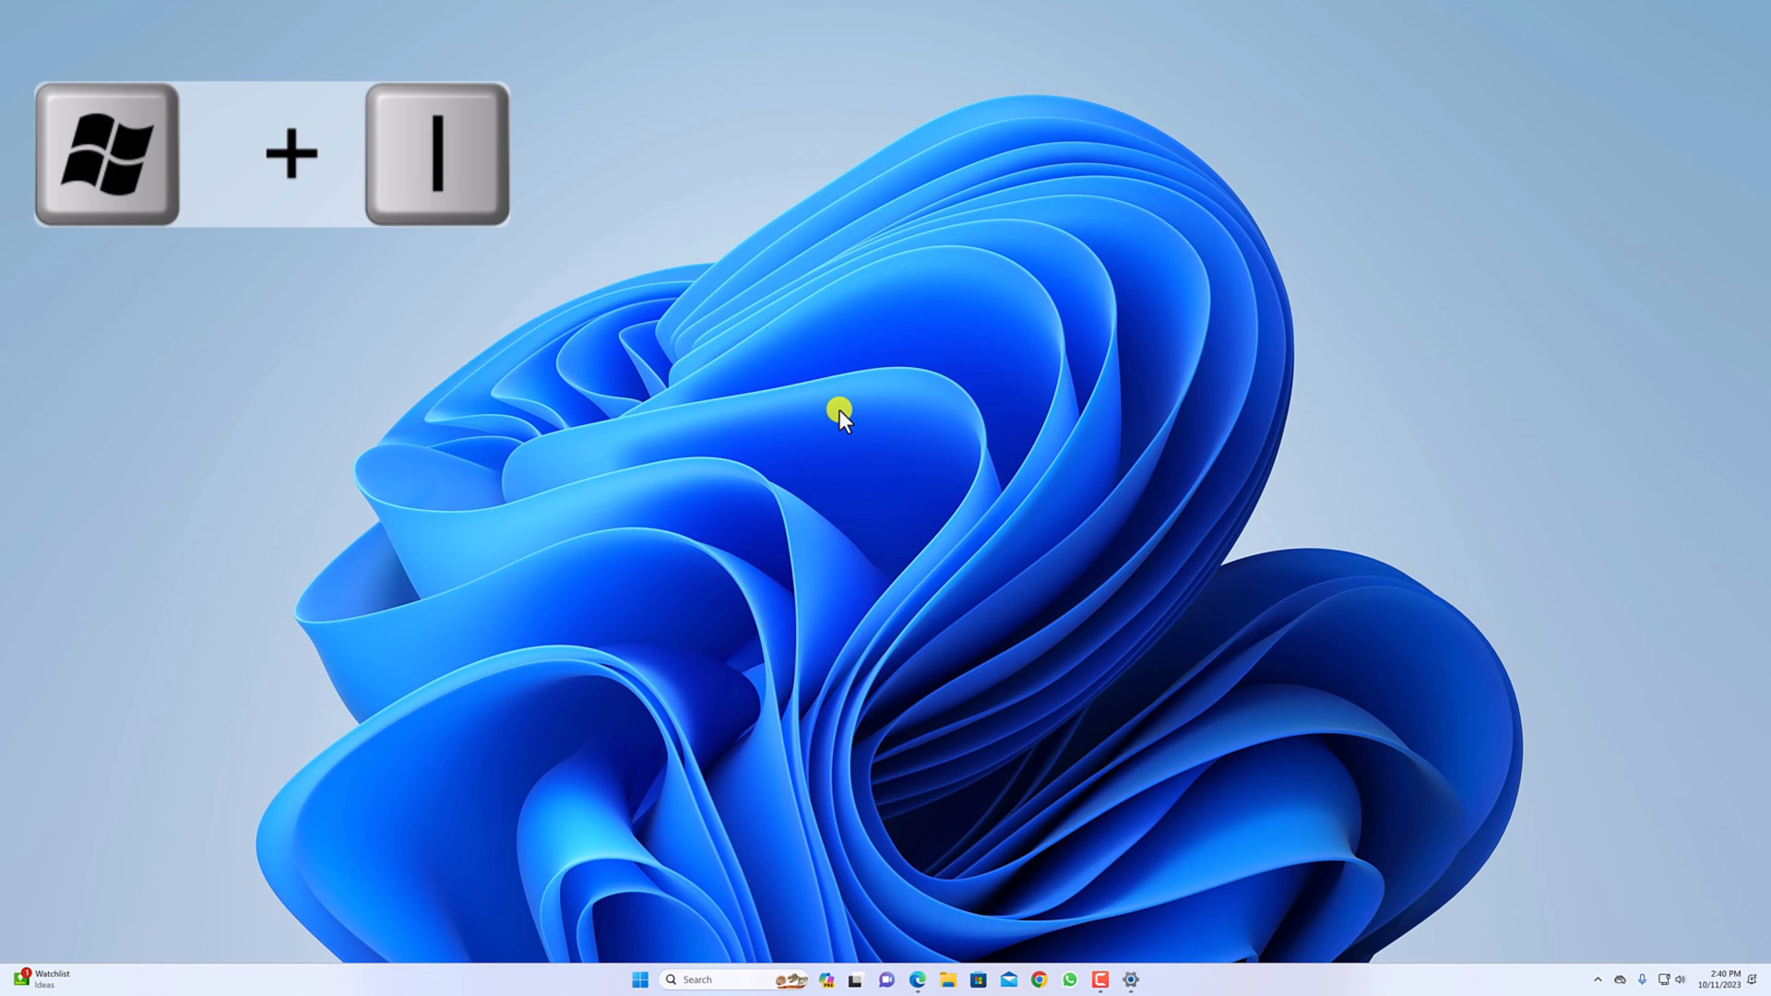
key("Win+i")
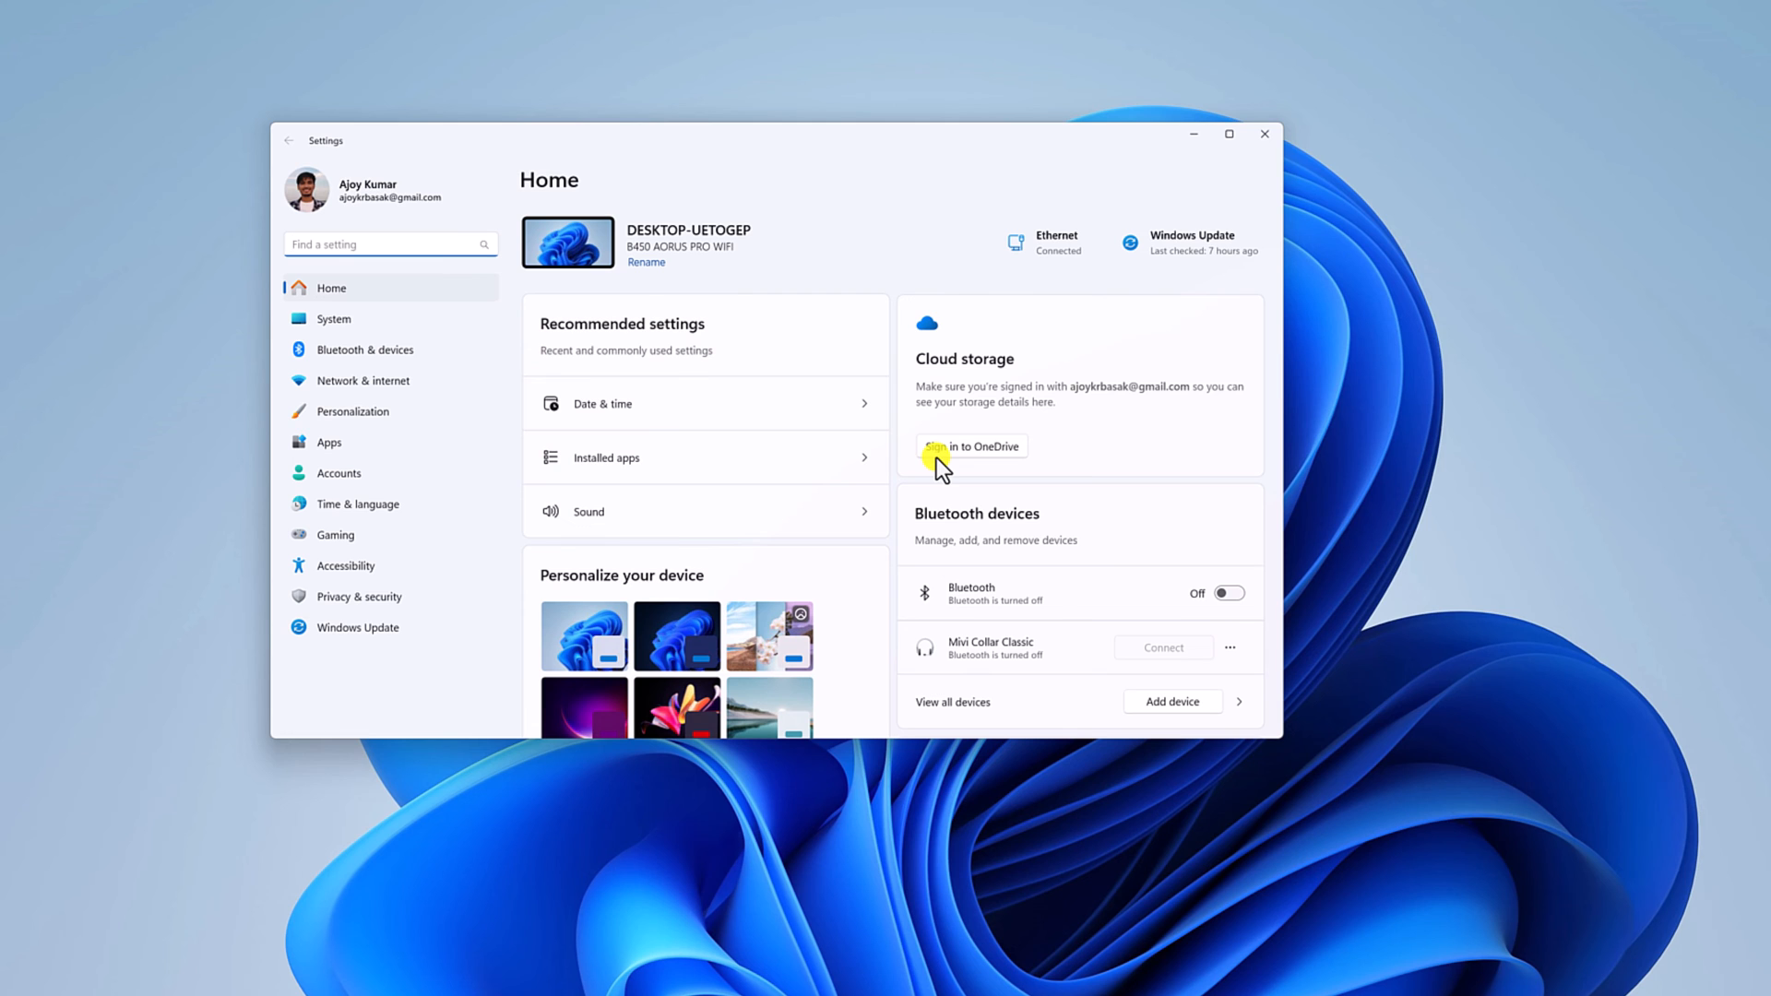
left_click(1264, 133)
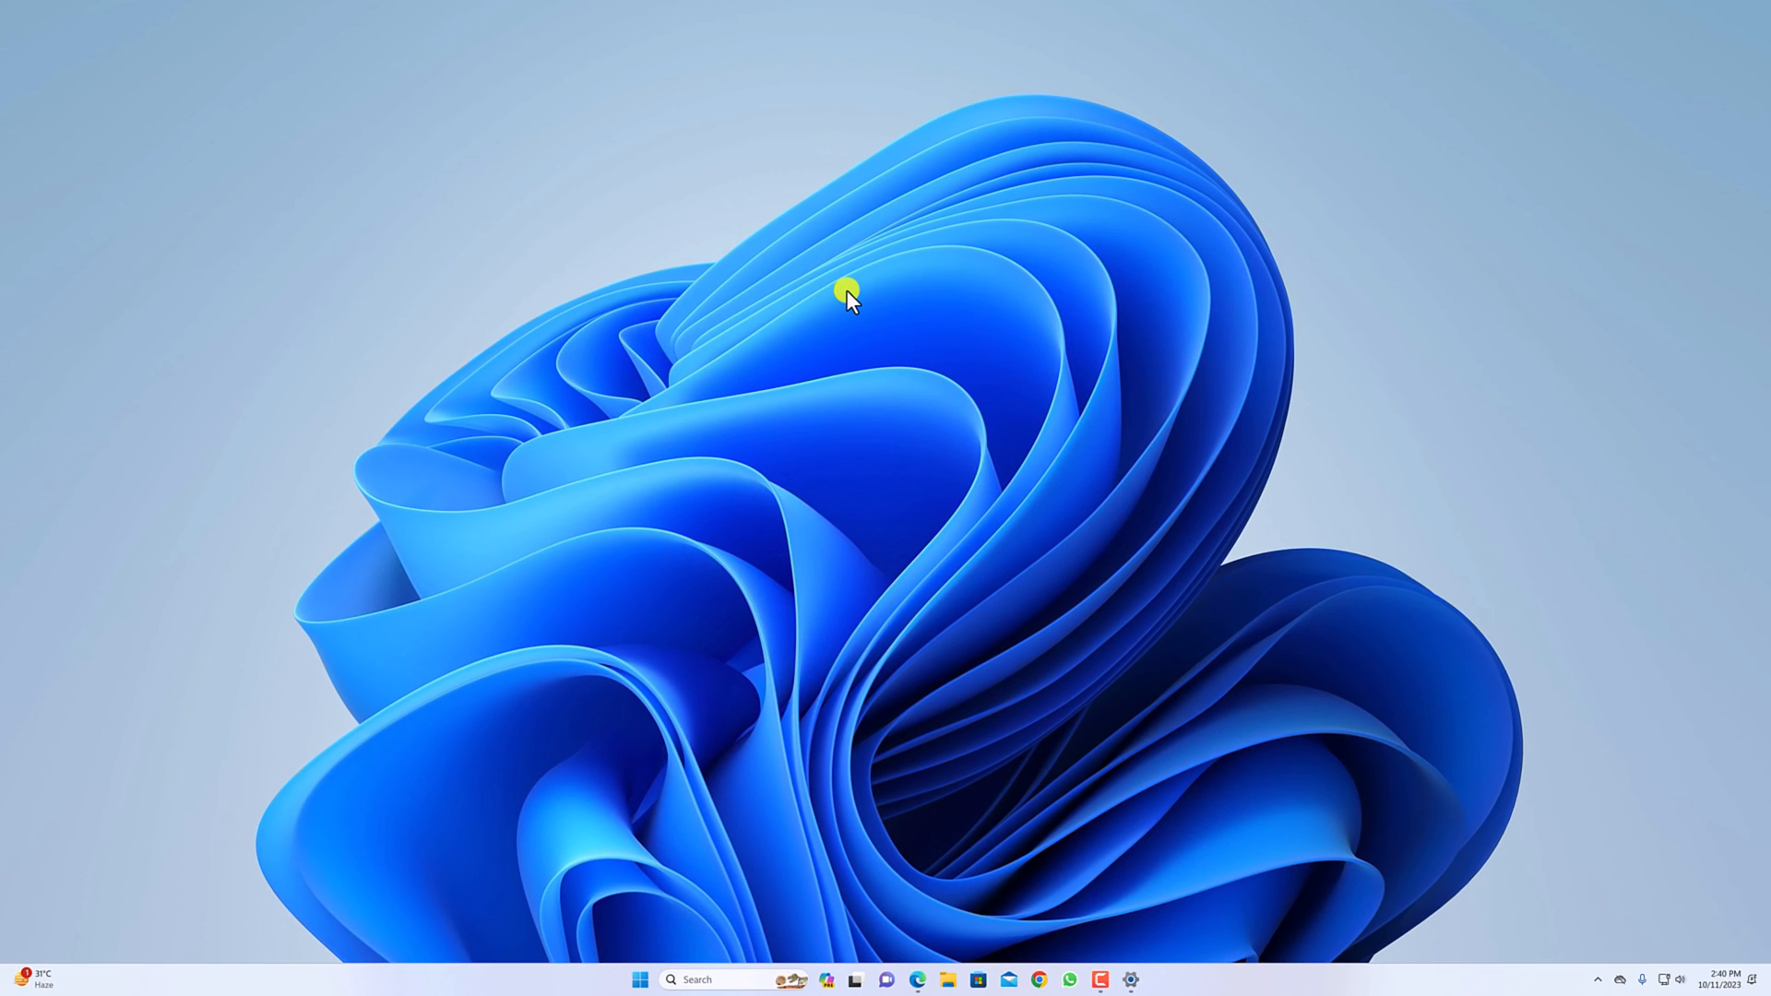